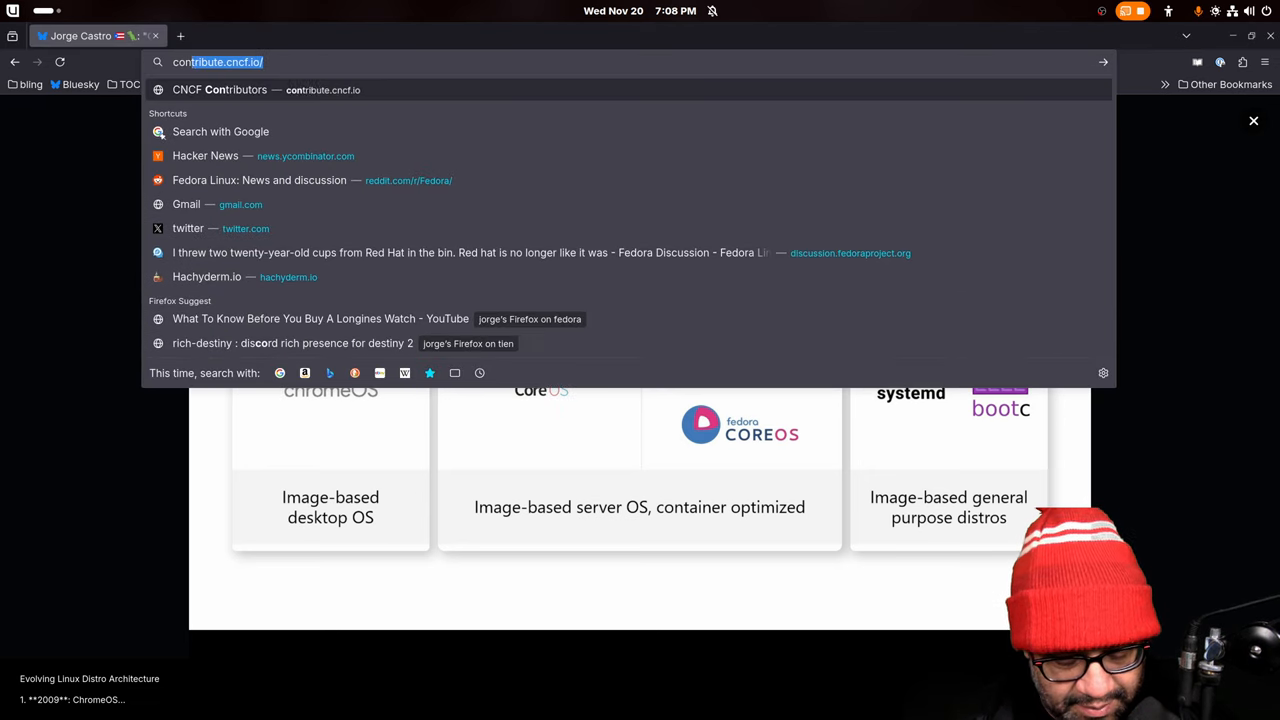
Enter 'containers' in the address bar before putting Firefox away to show the desktop.
type("containers")
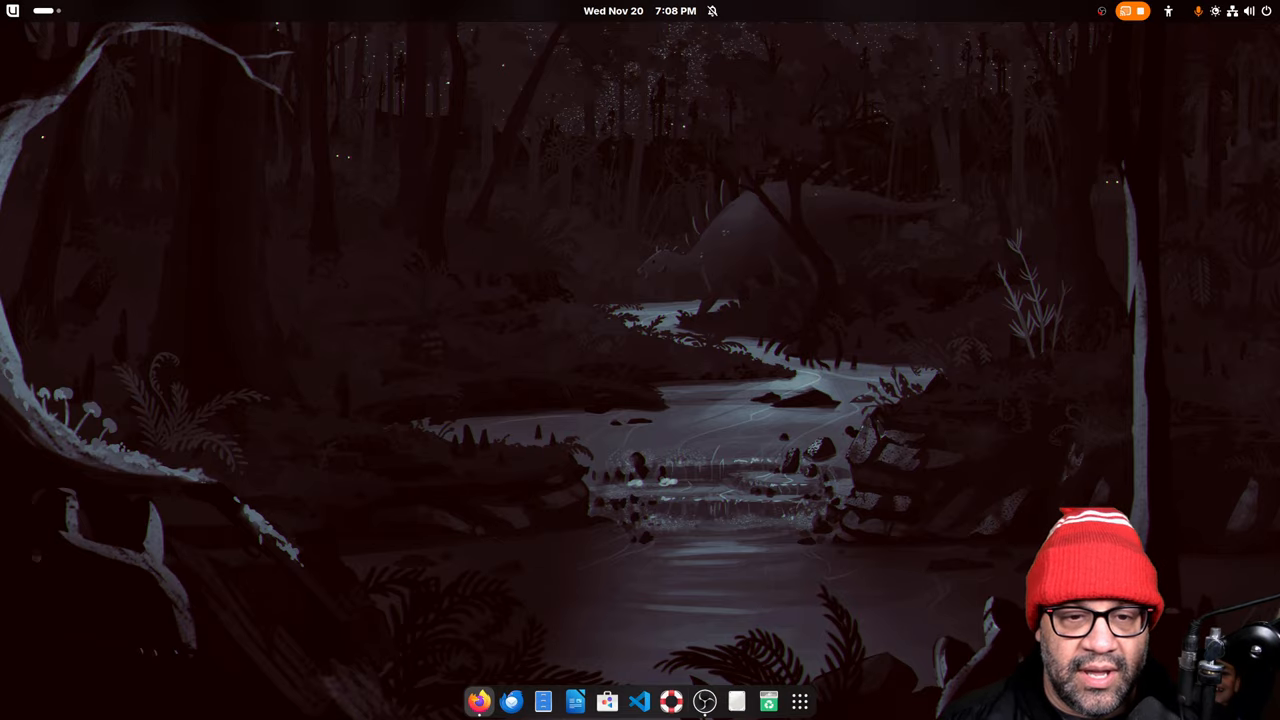
Restore Firefox on the containers/bootc repository and read down the README.
left_click(480, 700)
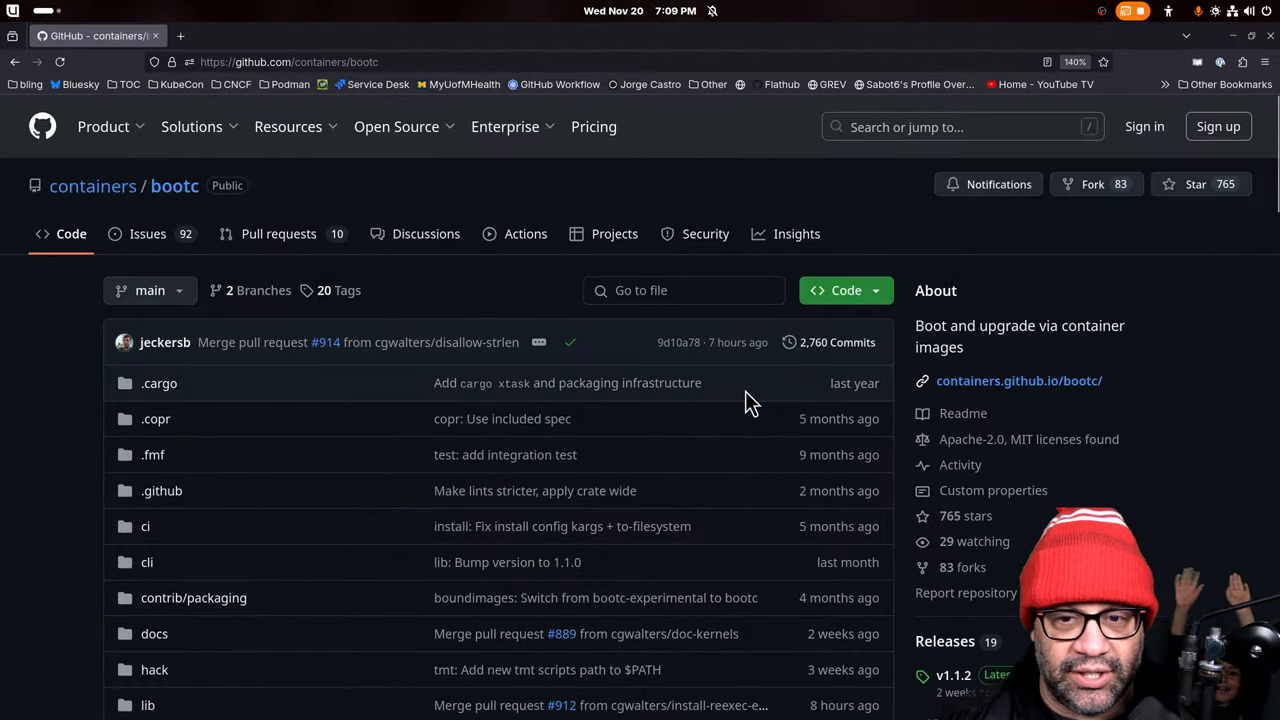
mouse_move(236, 456)
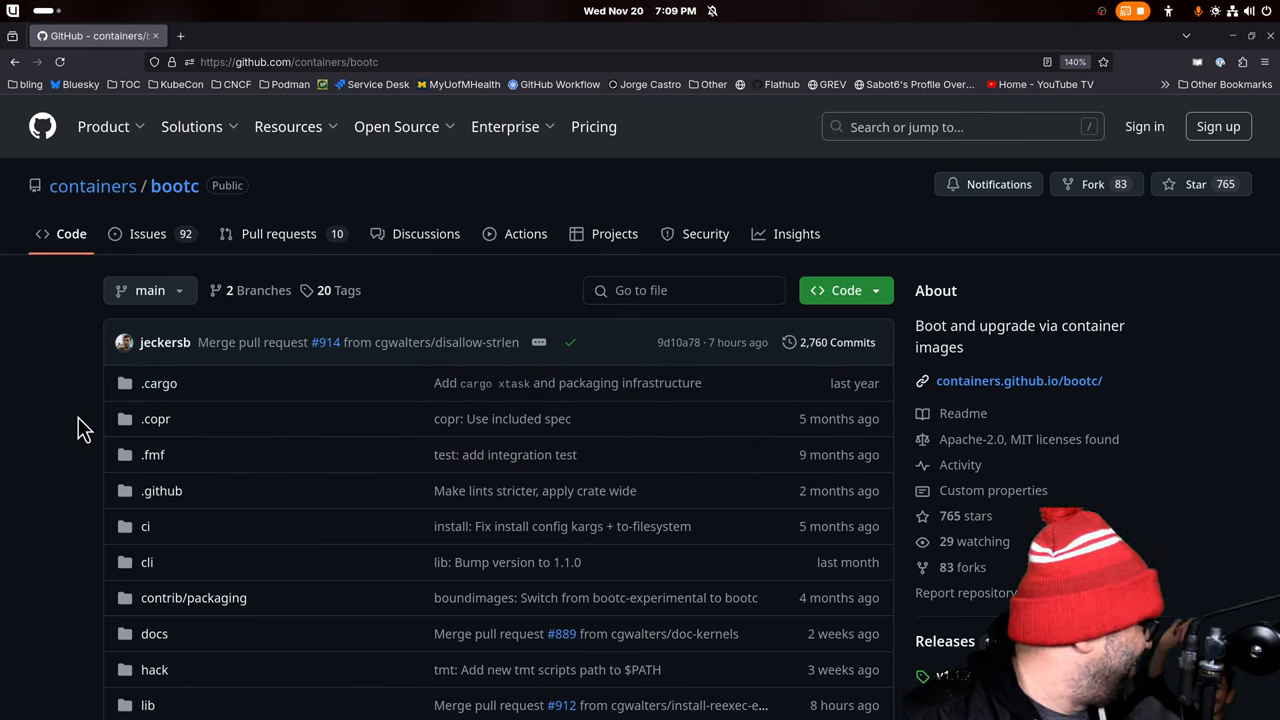
scroll("down", 3)
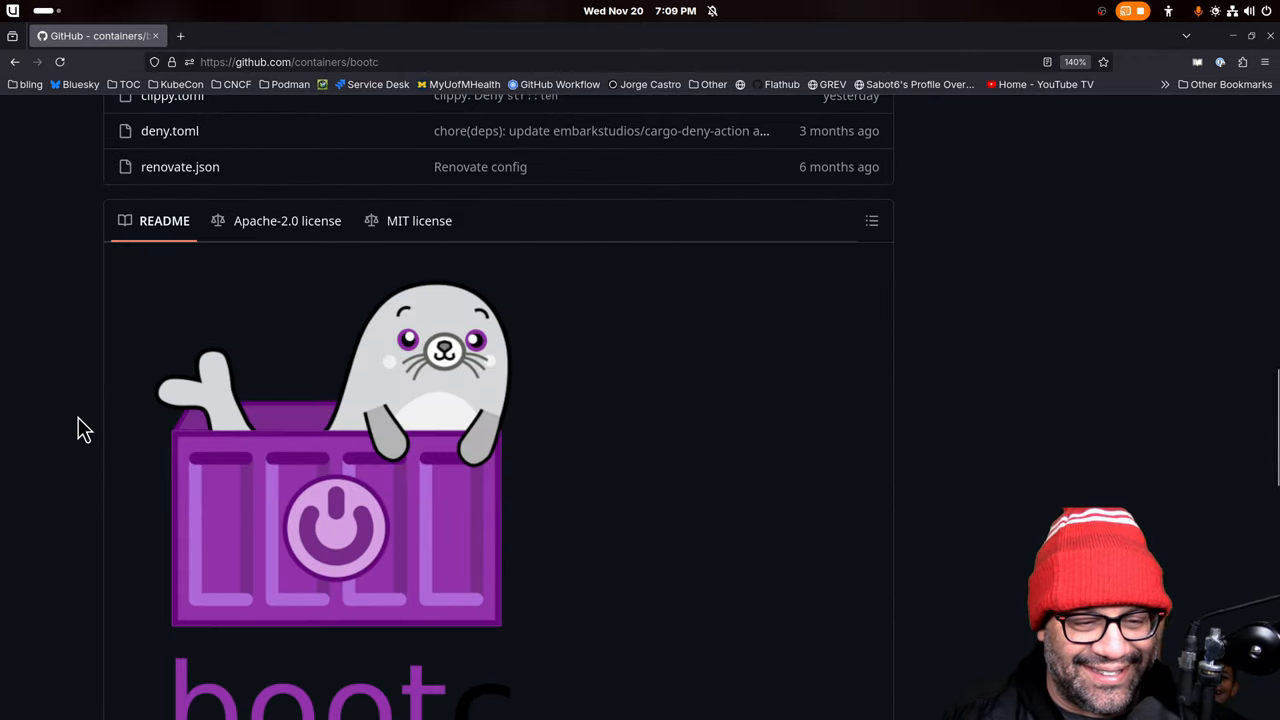
scroll("down", 3)
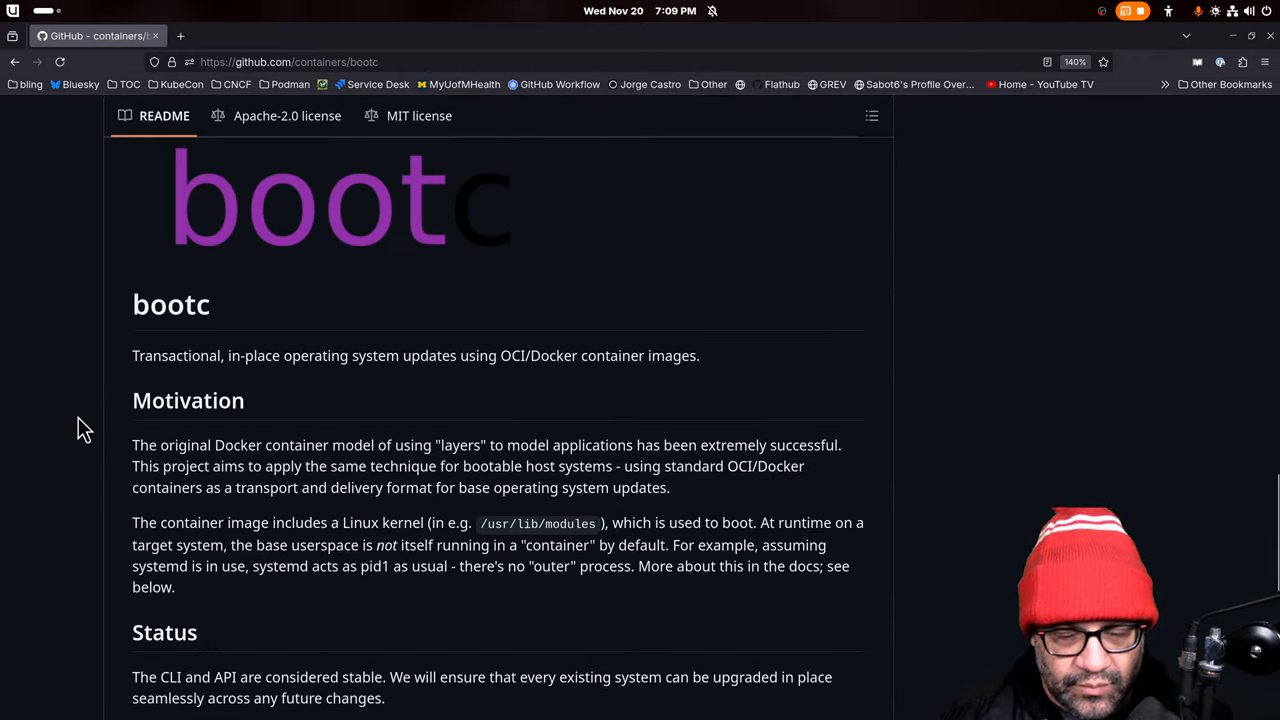
scroll("down", 3)
type("univer")
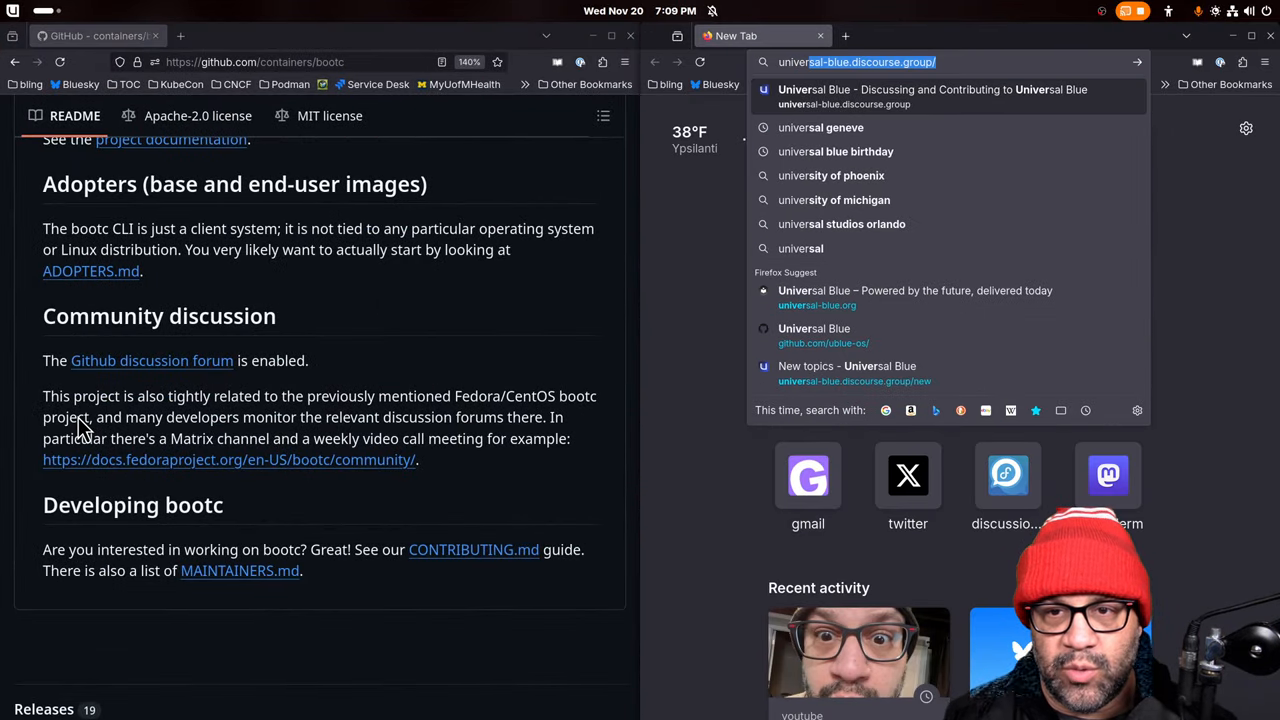
Load universal-blue.discourse.group, search 'boot', and open the 'WTF is Cloud Native and what is all this' topic.
key("Enter")
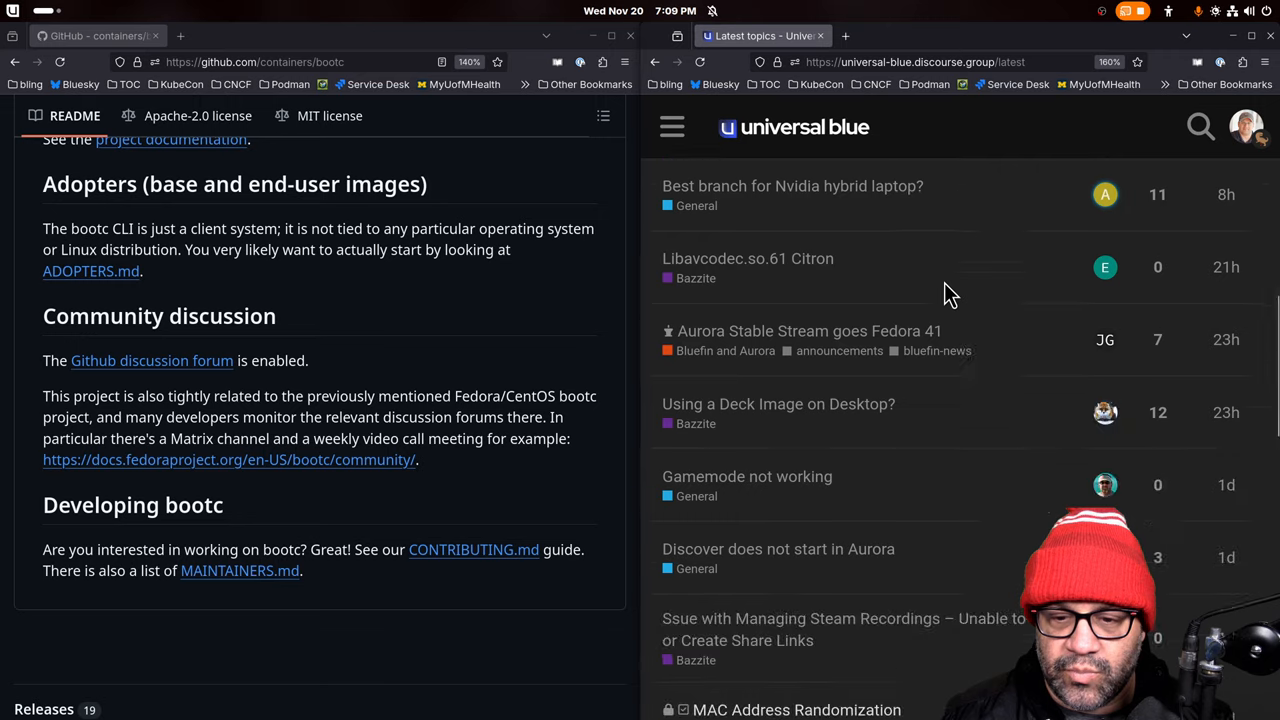
scroll("down", 3)
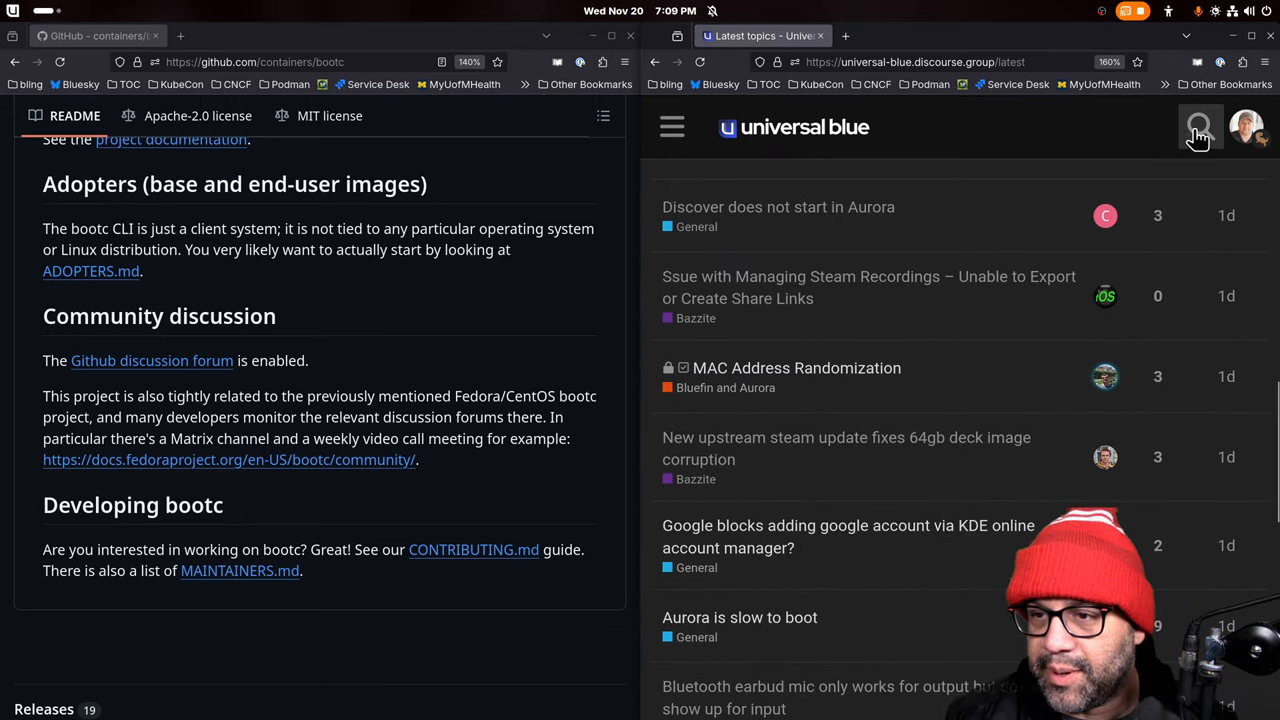
type("bootc")
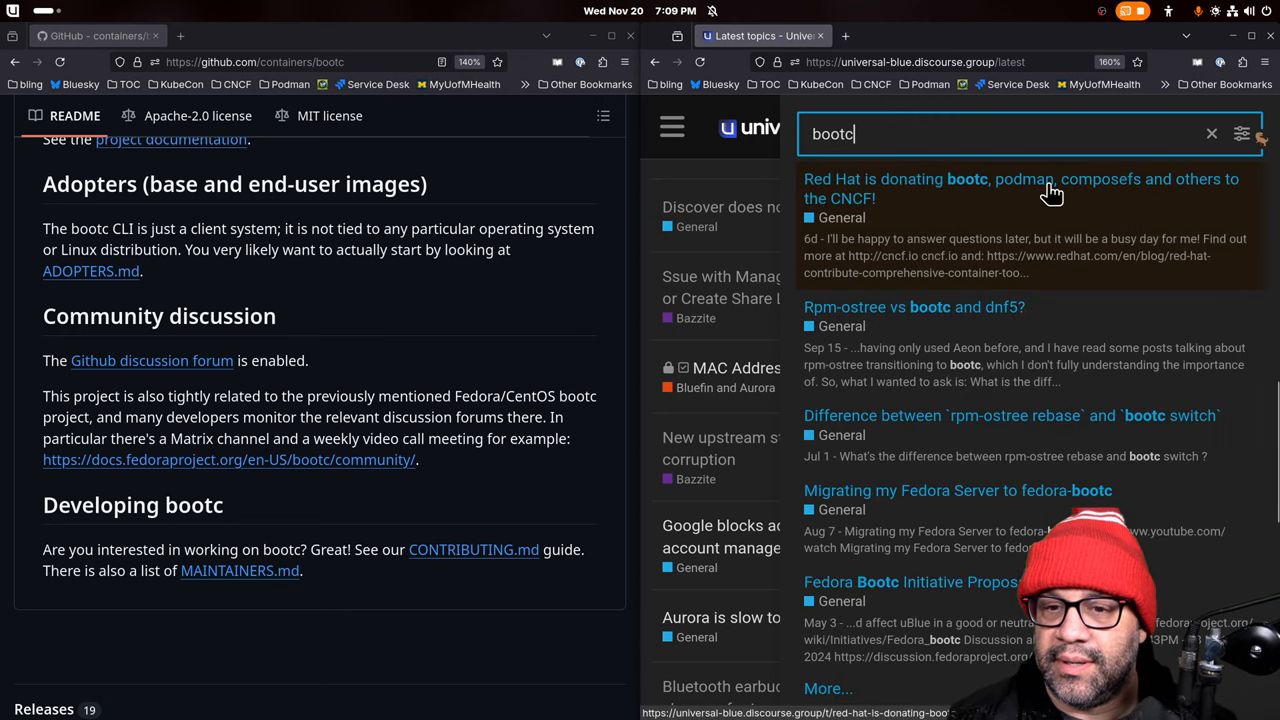
mouse_move(1024, 198)
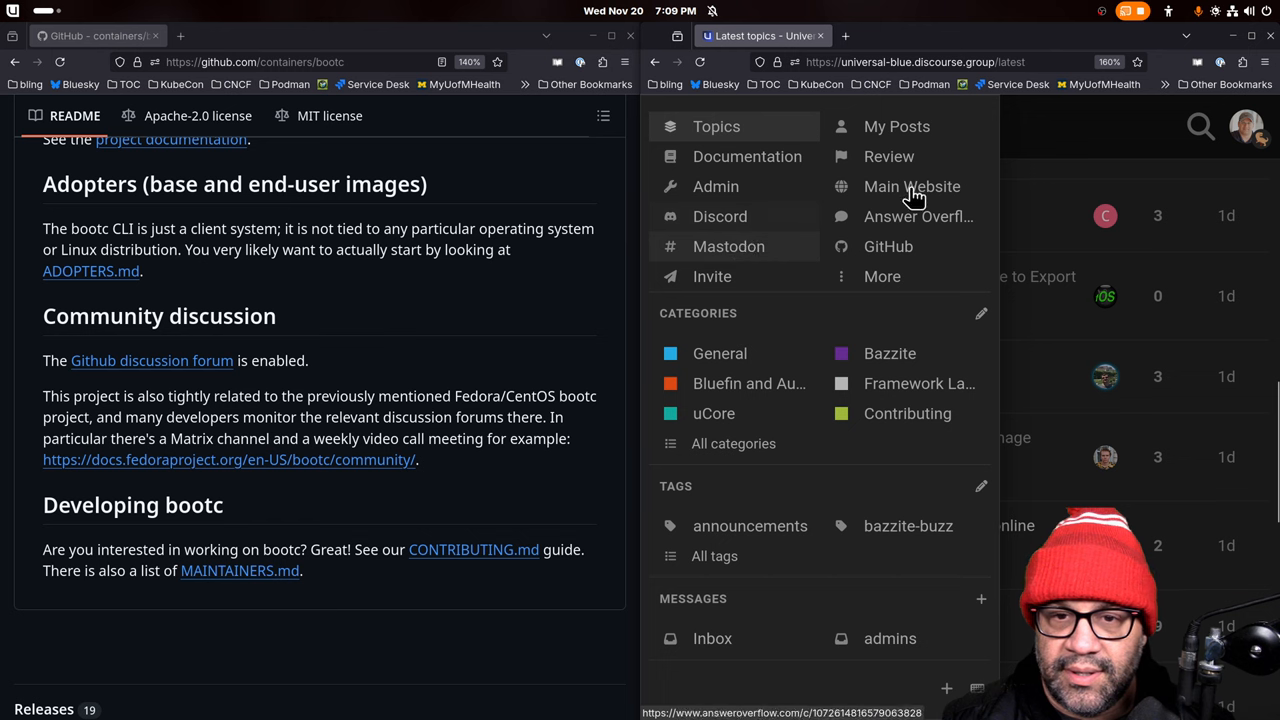
left_click(672, 128)
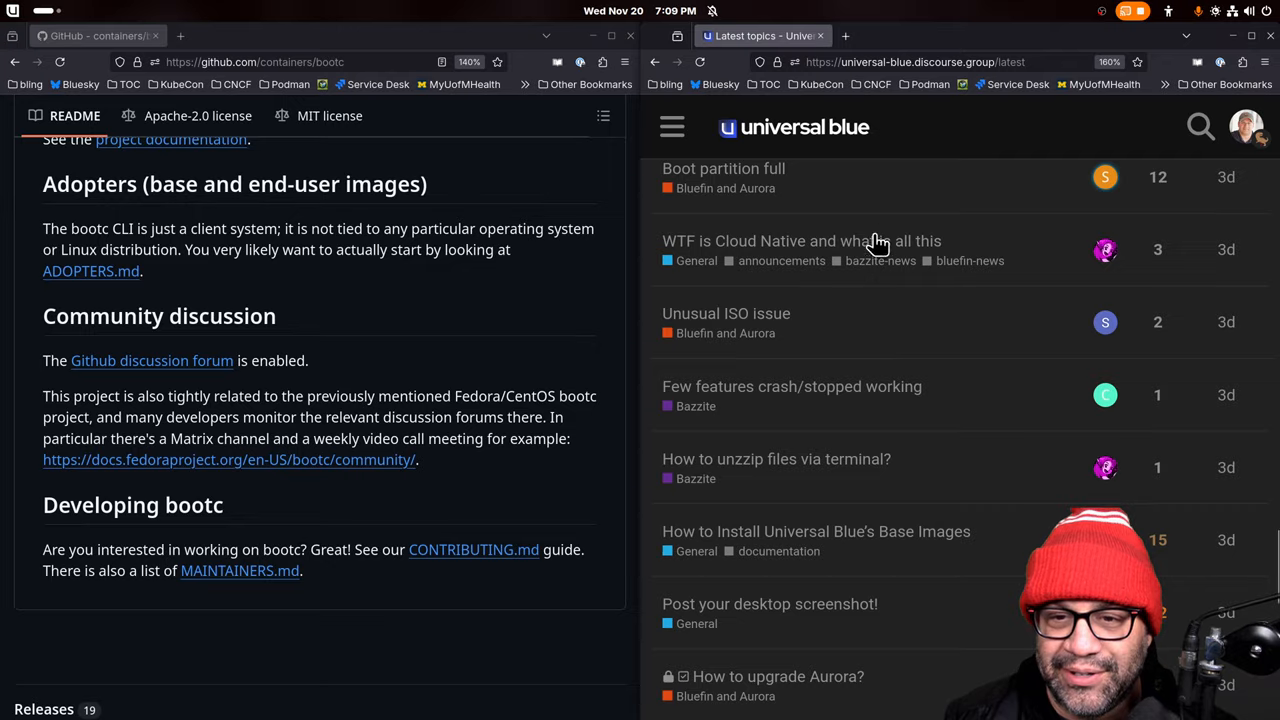
left_click(800, 240)
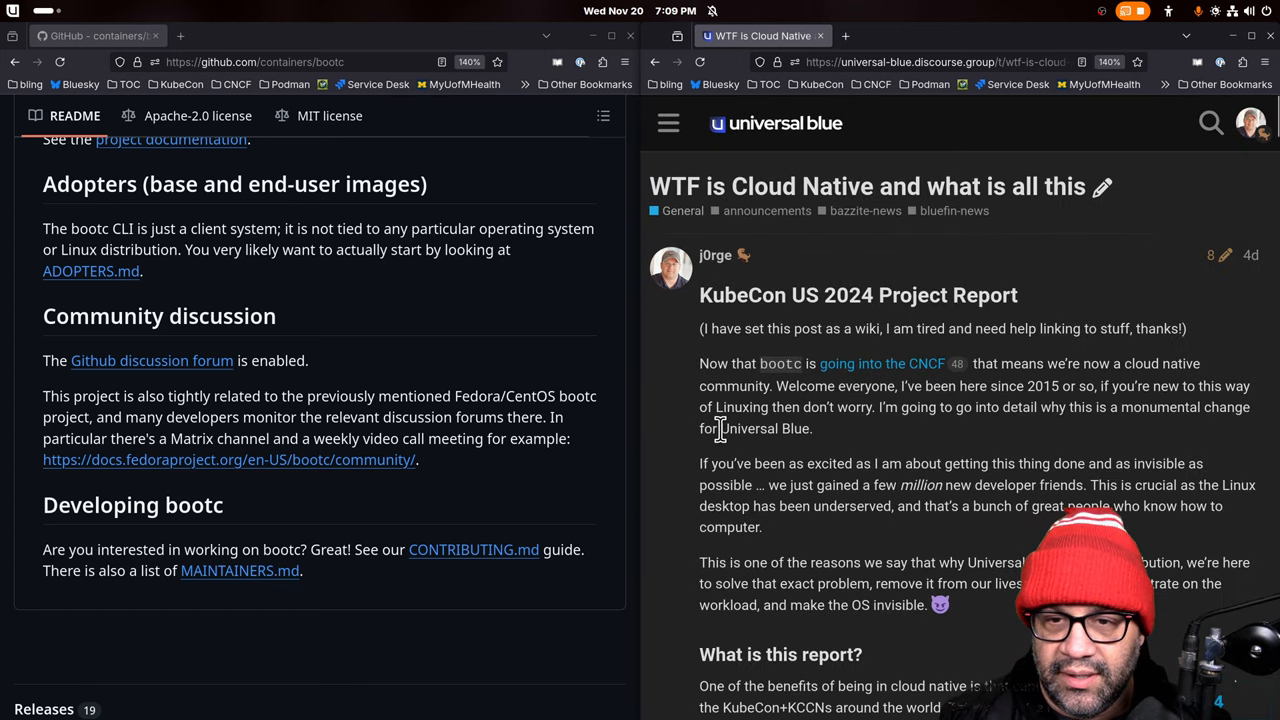
mouse_move(400, 398)
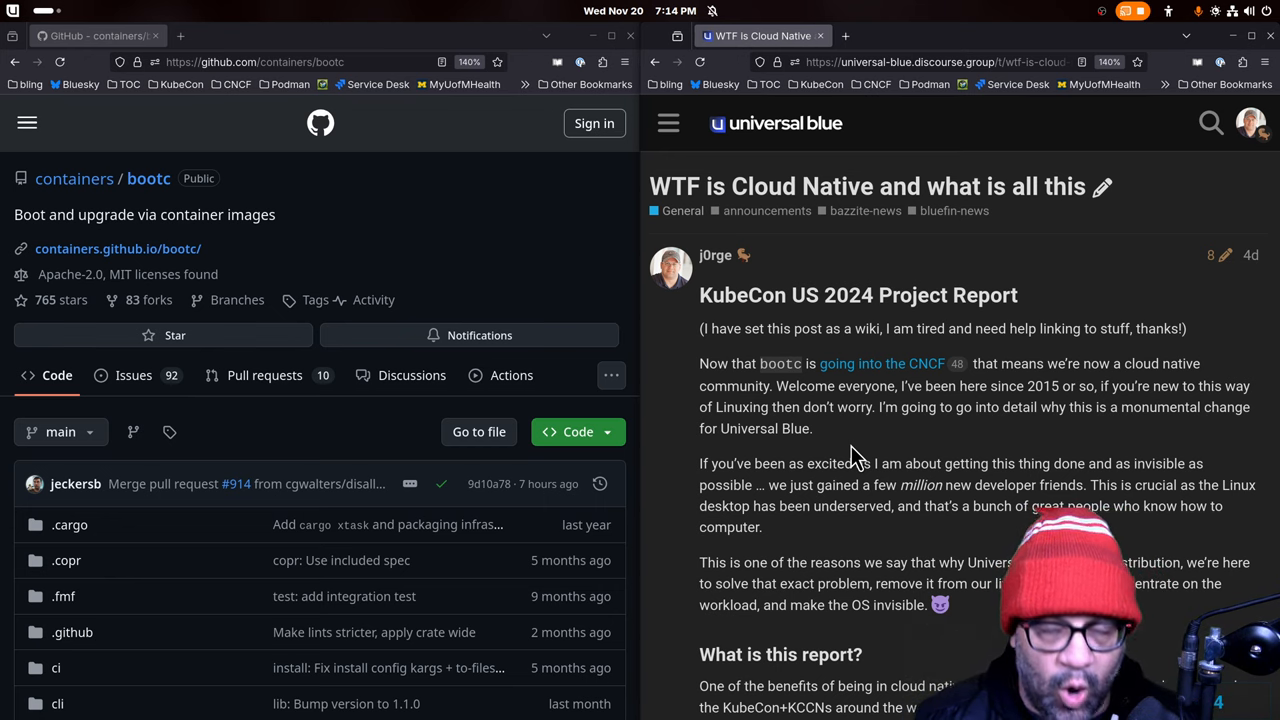
mouse_move(868, 452)
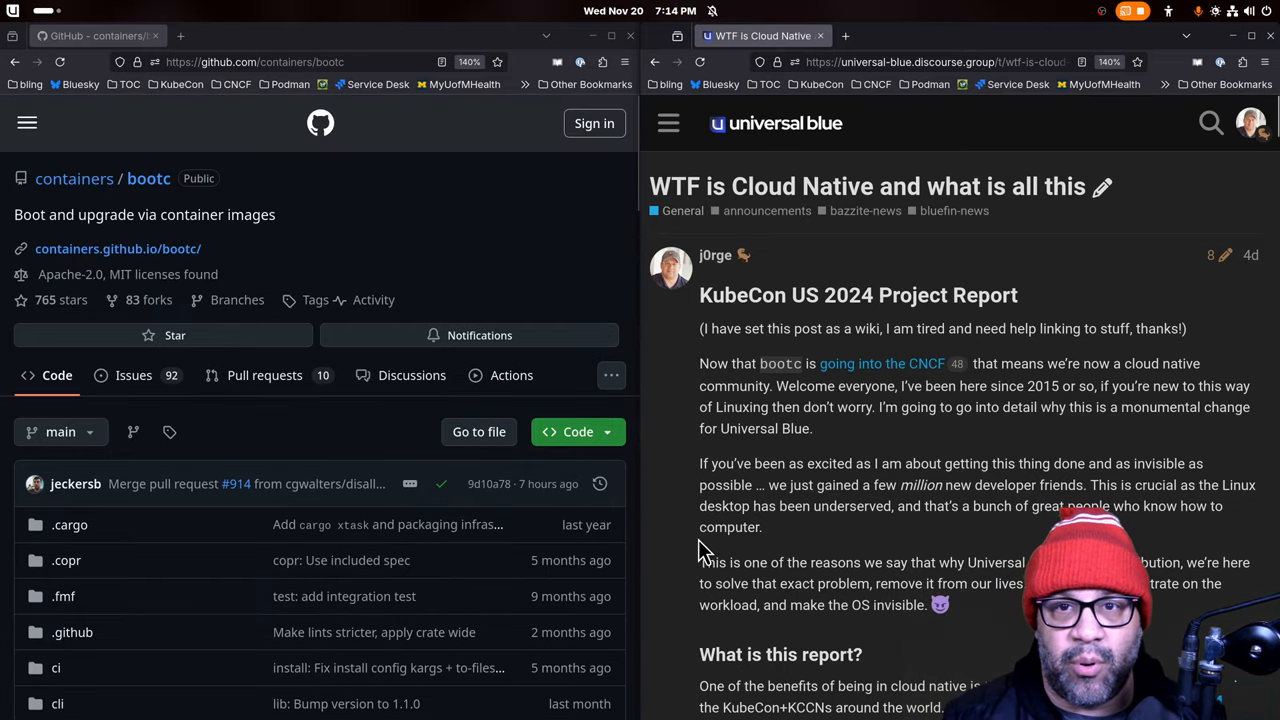
Scroll the KubeCon post through the bootc and dnf sections to Setting Expectations.
scroll("down", 3)
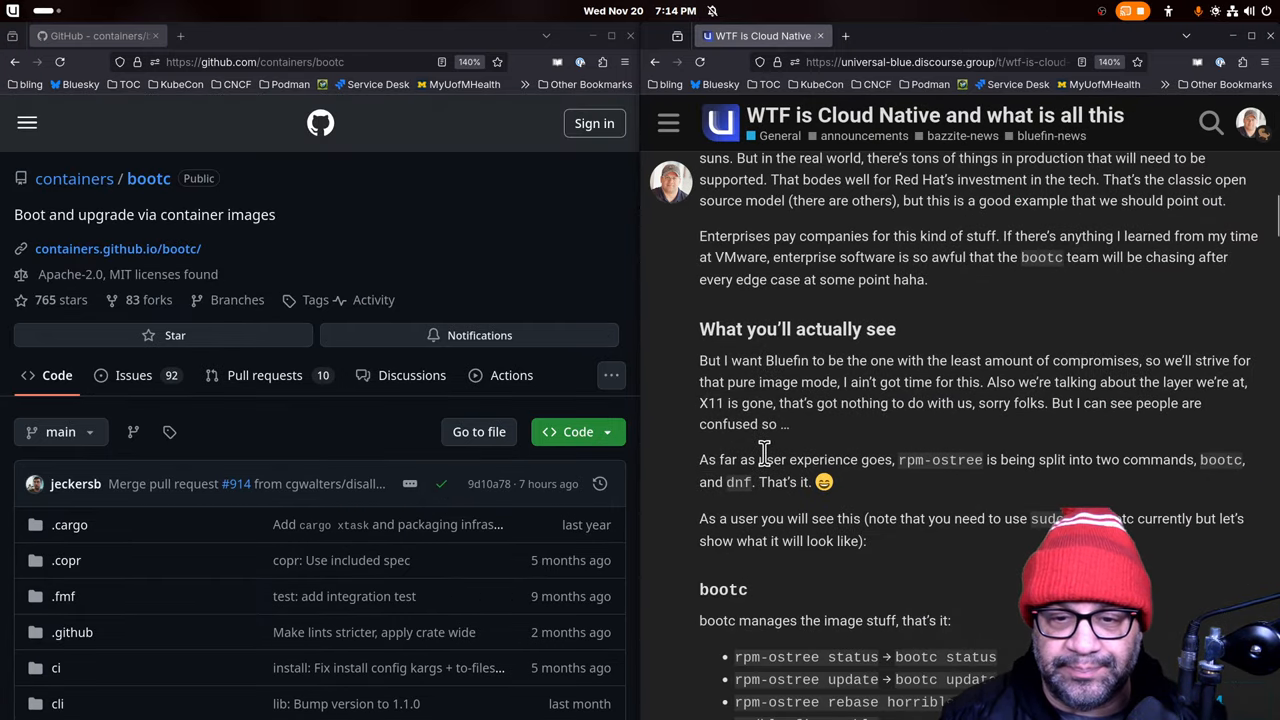
scroll("down", 3)
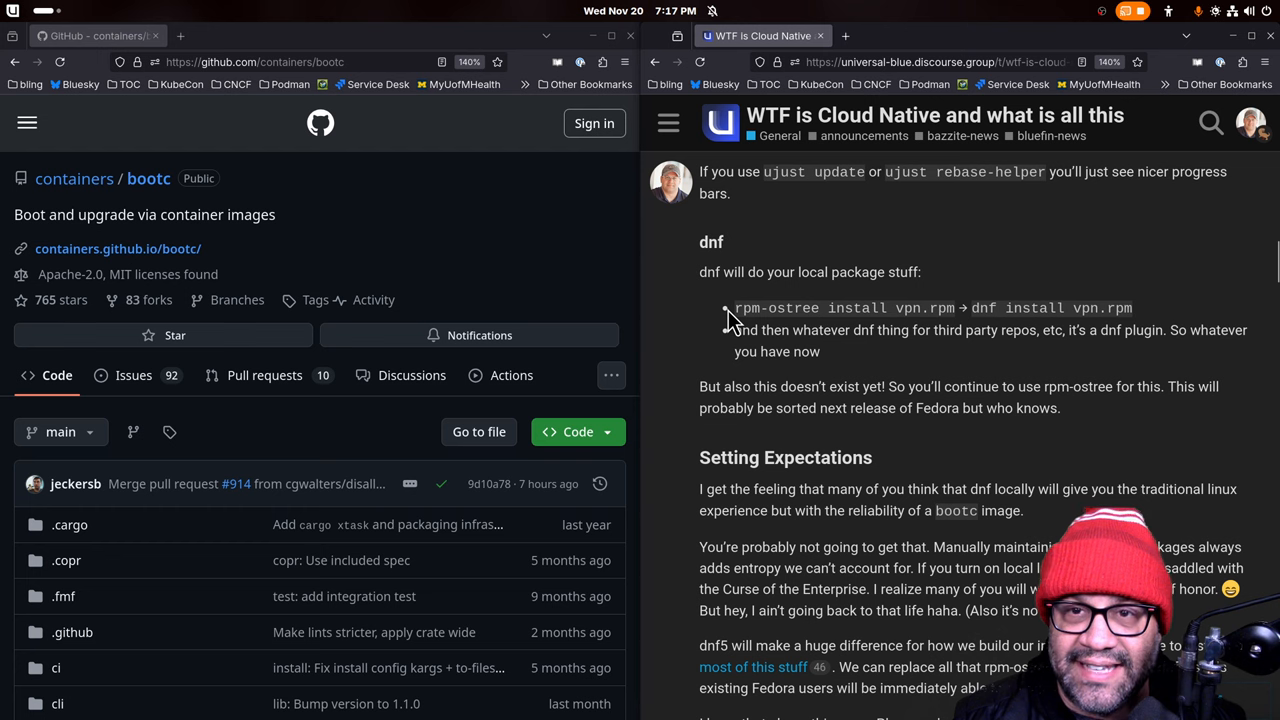
mouse_move(724, 324)
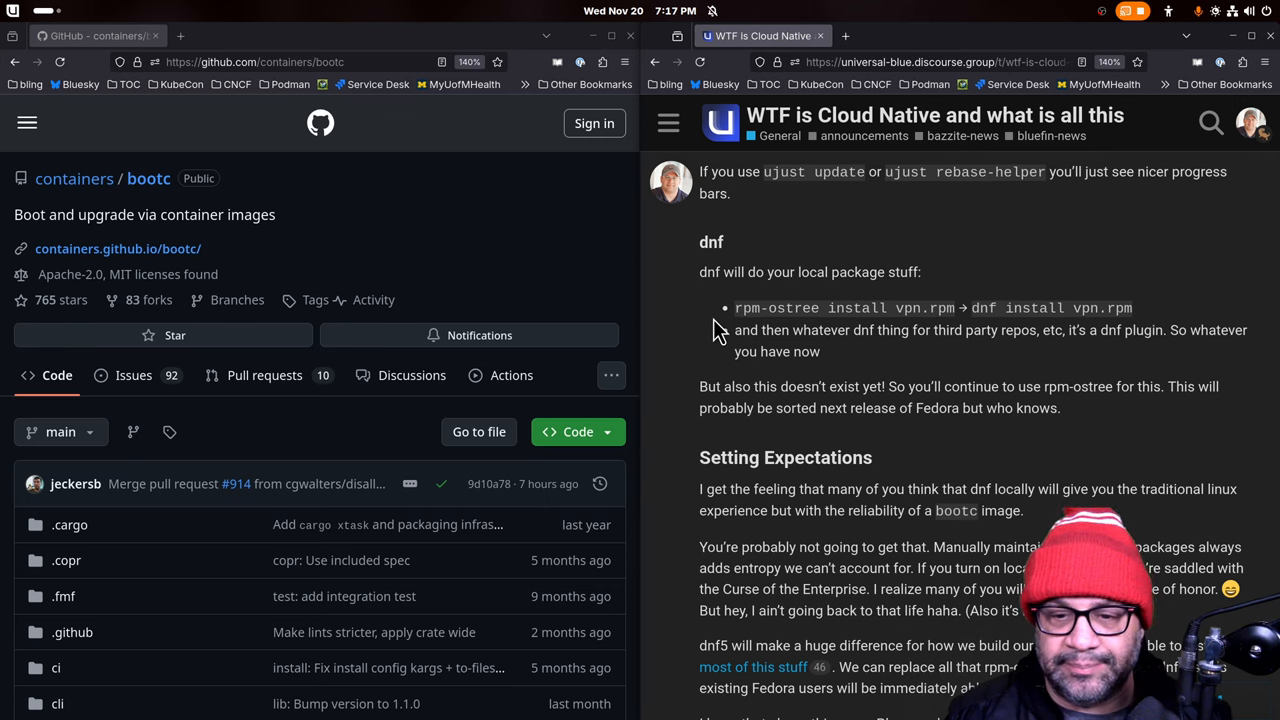
Scroll so Setting Expectations fills the pane with the zstd:chunked heading below it.
scroll("down", 3)
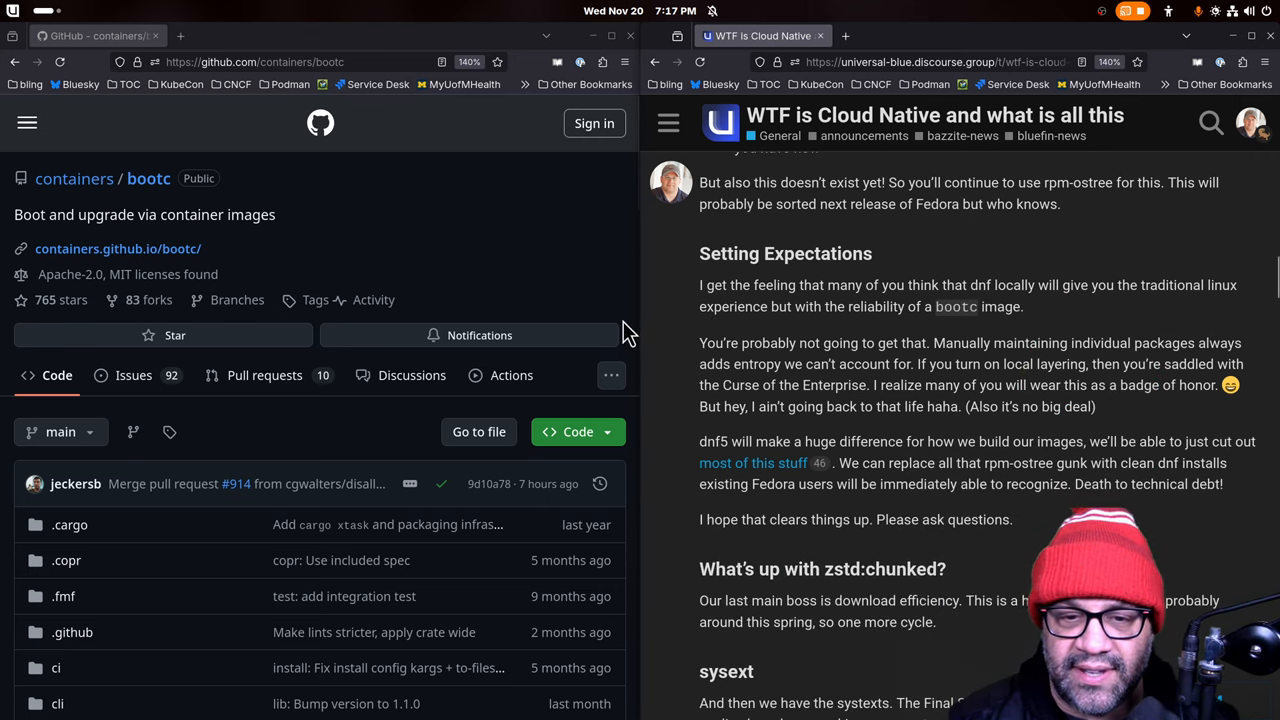
mouse_move(672, 398)
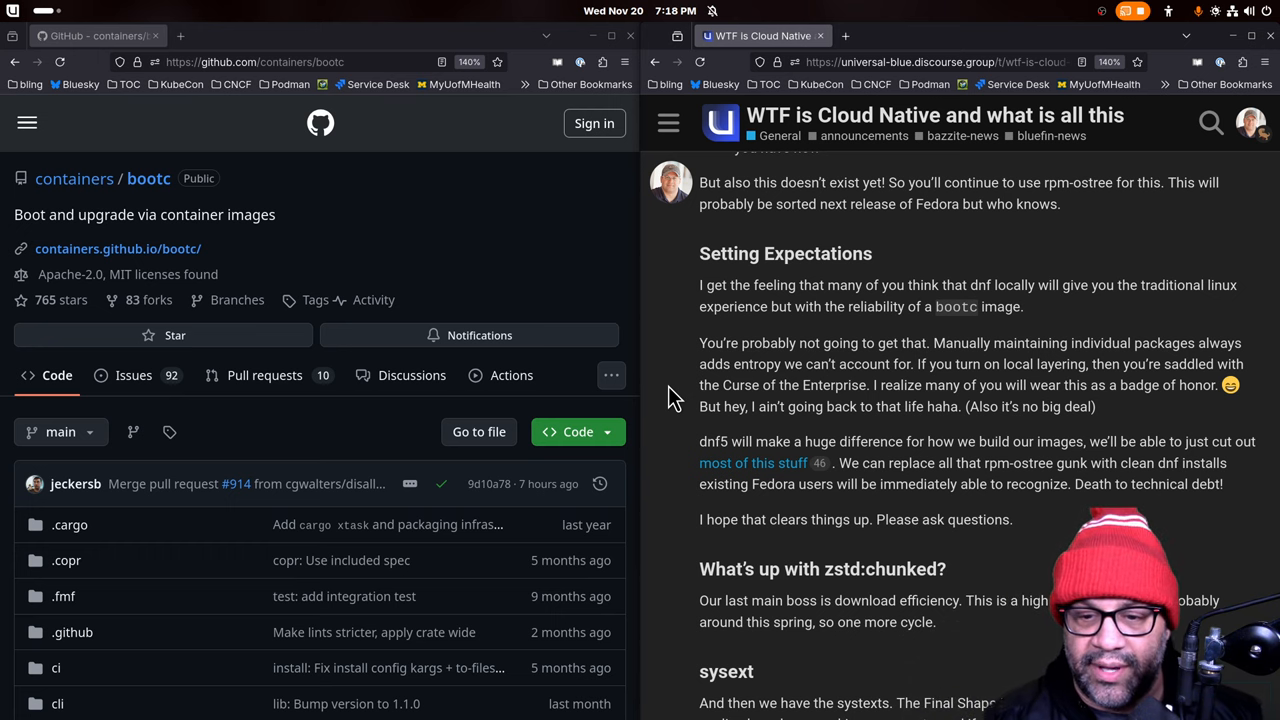
Scroll past zstd:chunked and sysext into the replies, reaching the Delhi air-pollution PSA.
scroll("down", 3)
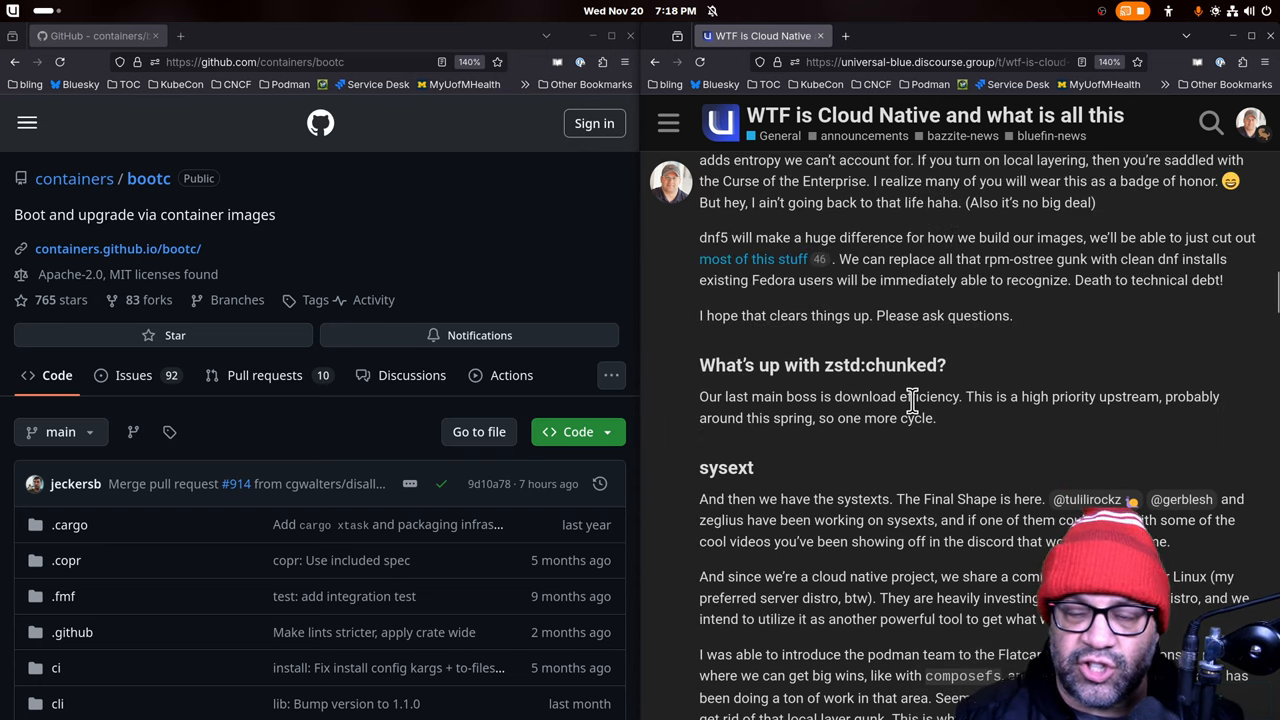
mouse_move(978, 428)
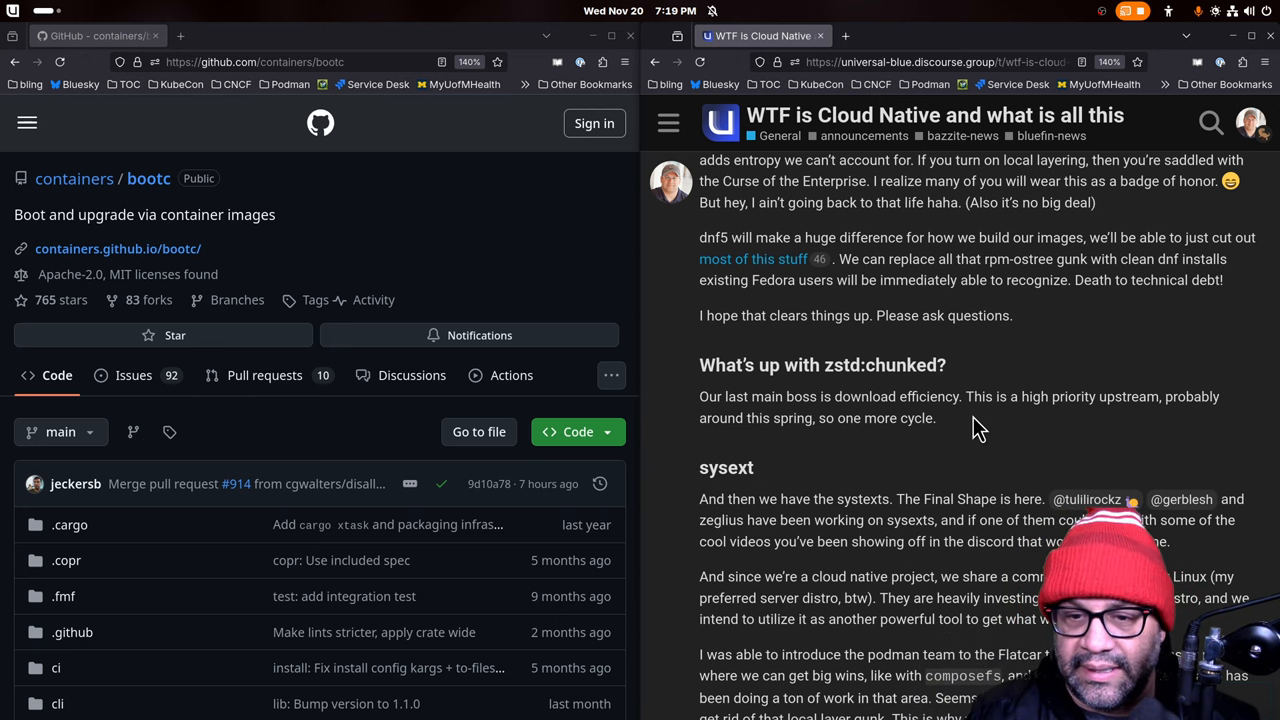
scroll("down", 3)
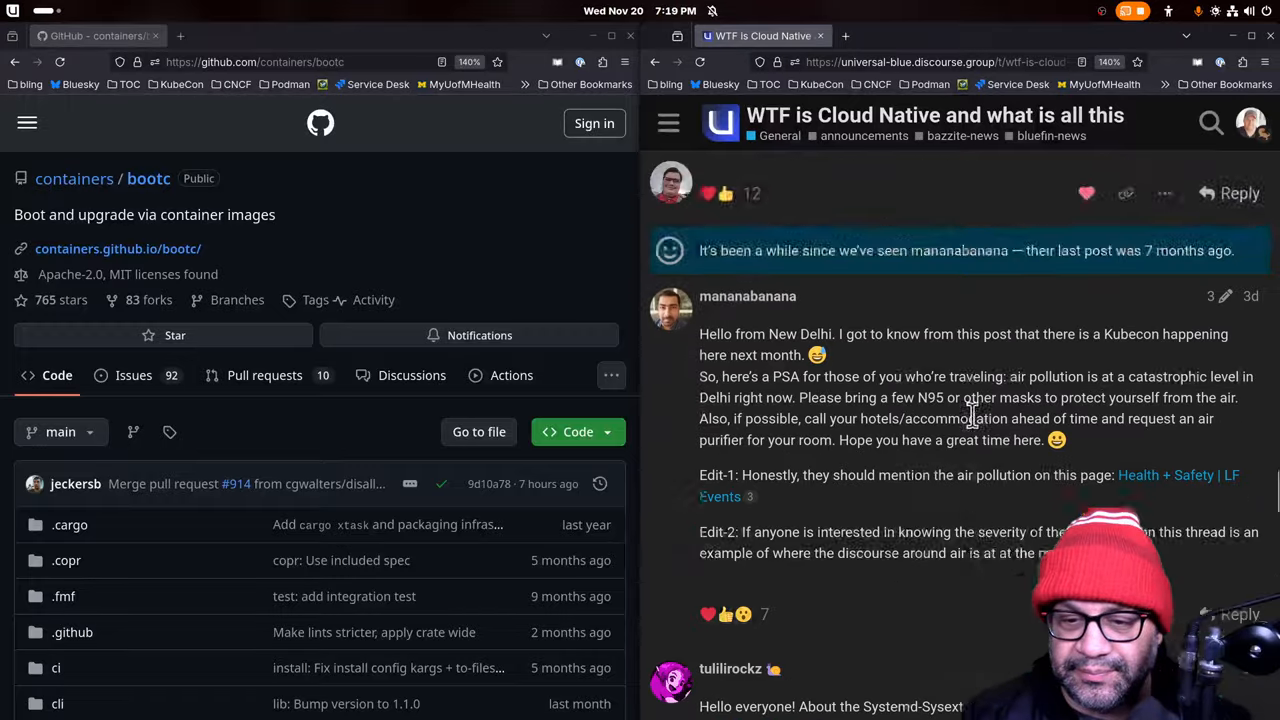
Scroll through tulilirockz's systemd-sysext reply with bootc status output and the lightning-talk video.
scroll("down", 3)
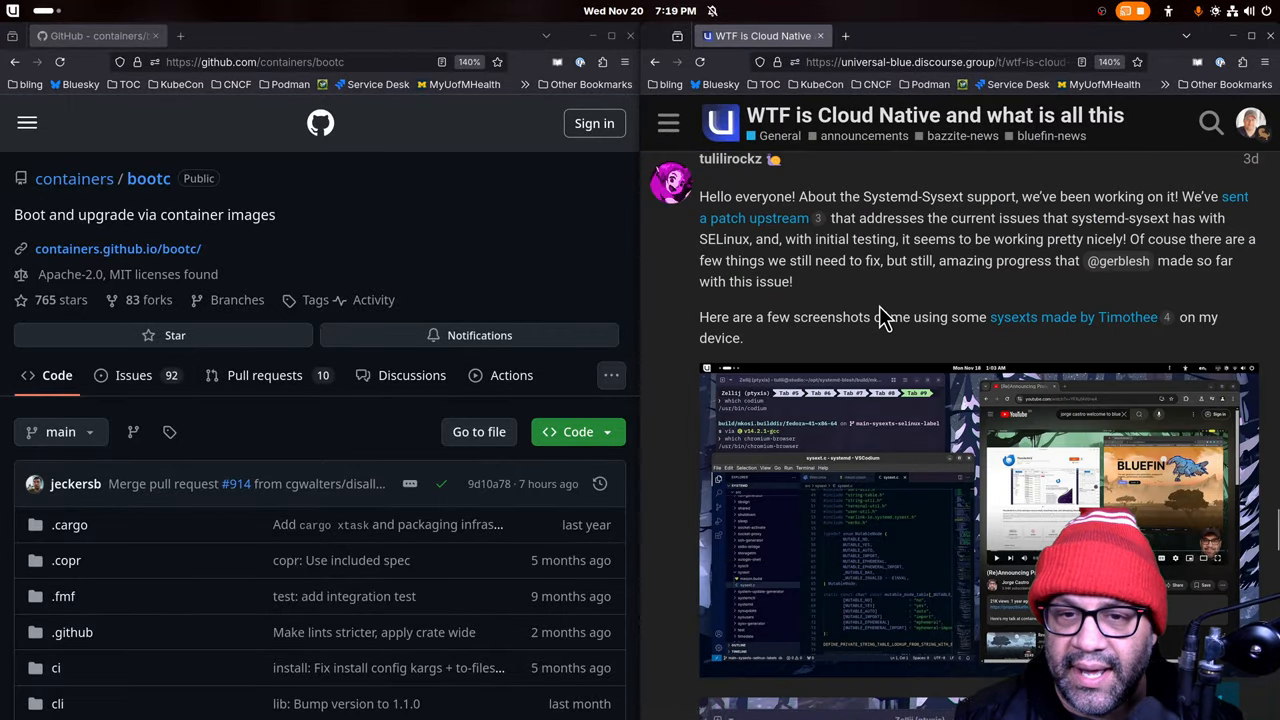
mouse_move(1040, 500)
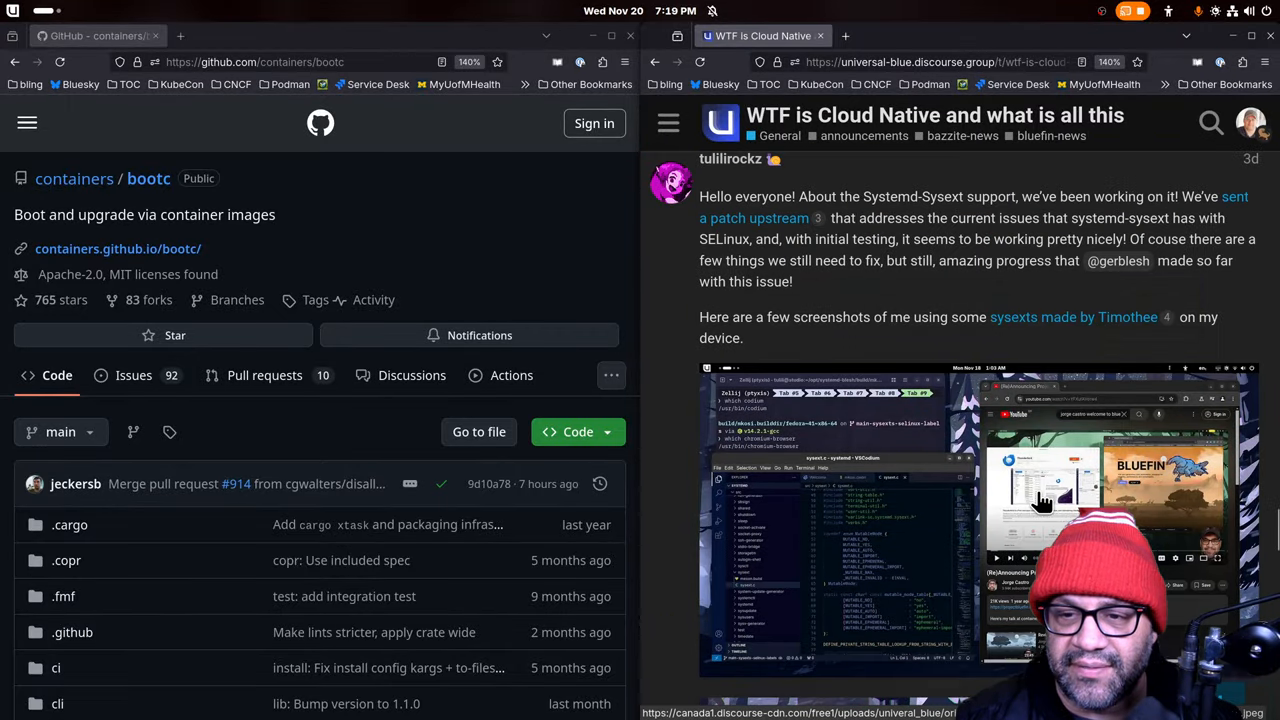
scroll("down", 3)
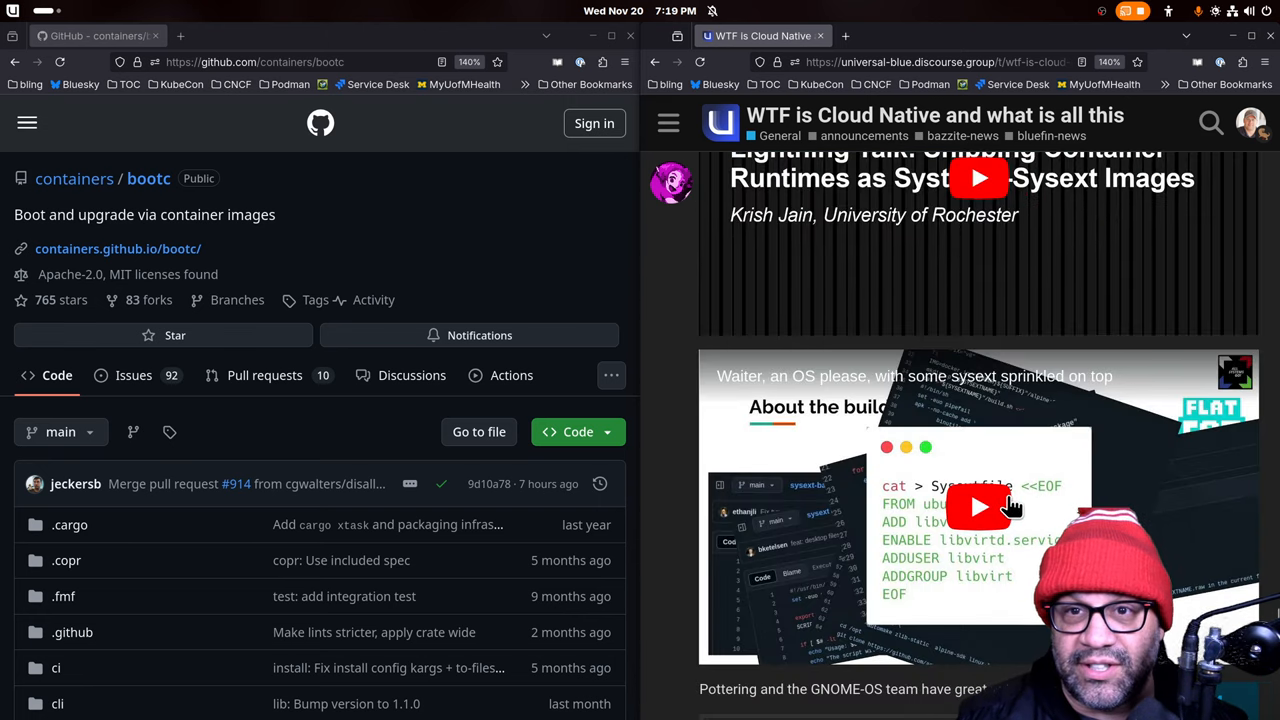
scroll("down", 3)
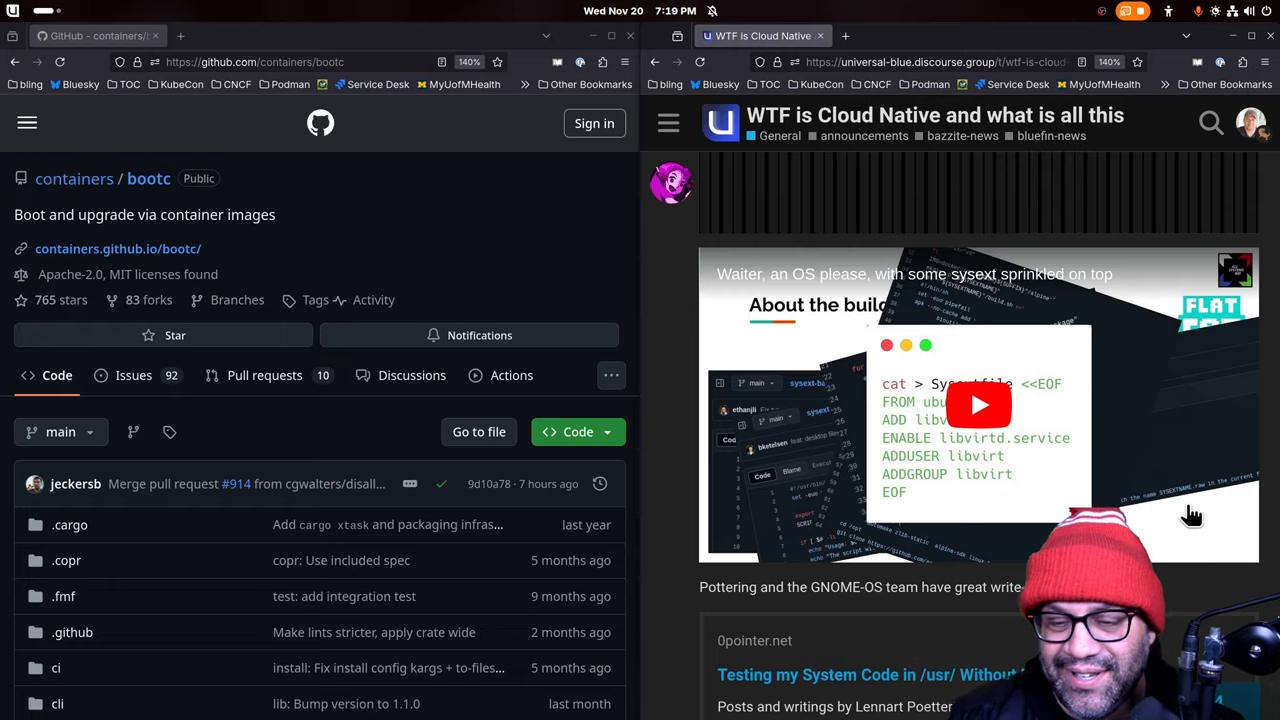
mouse_move(962, 442)
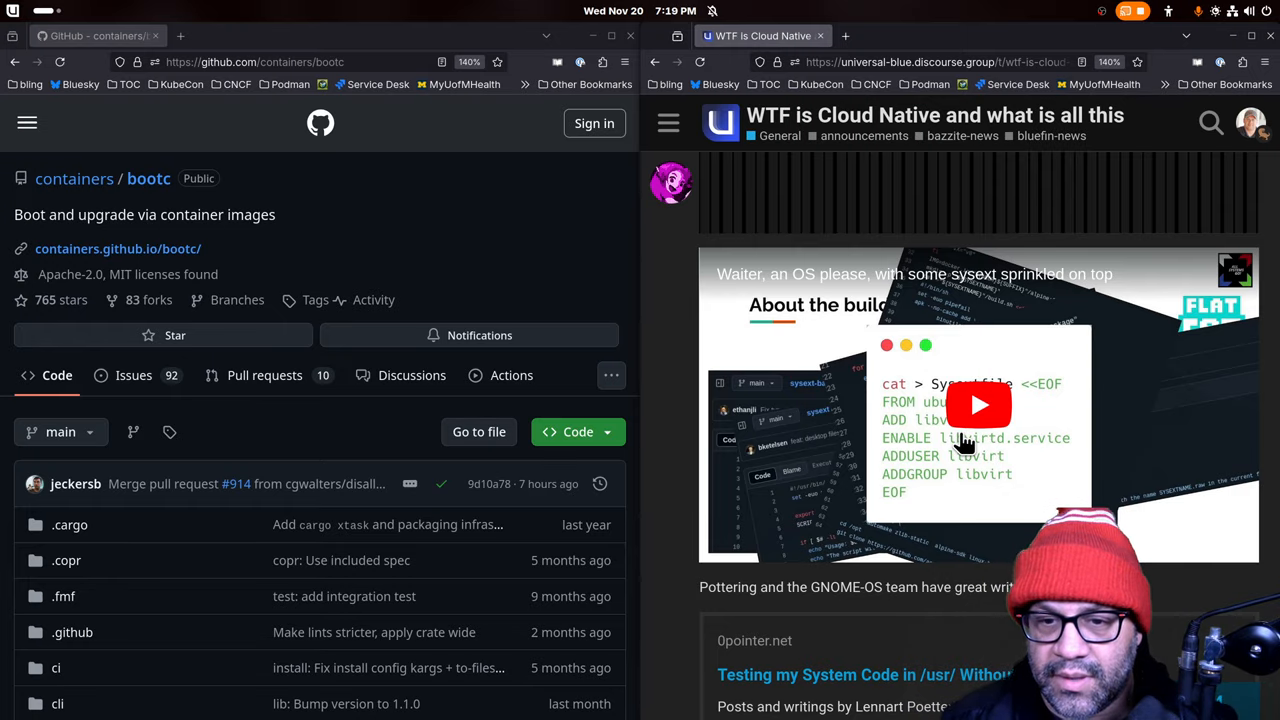
scroll("down", 3)
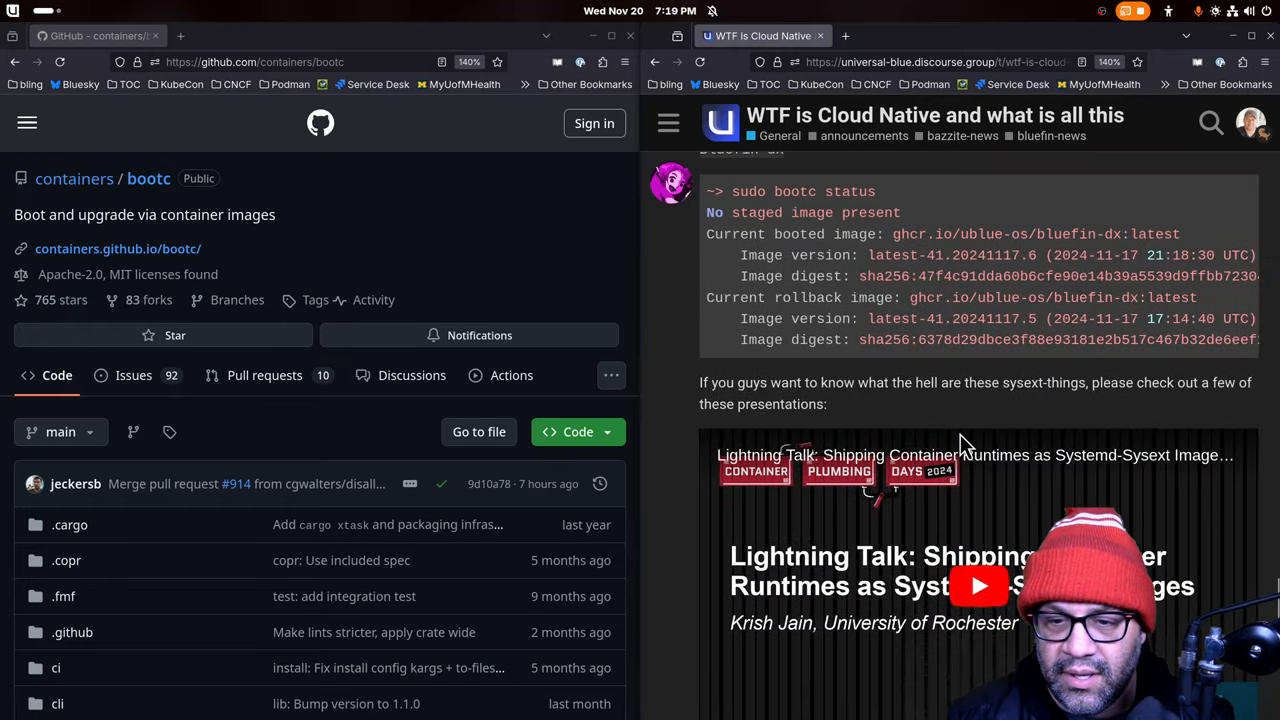